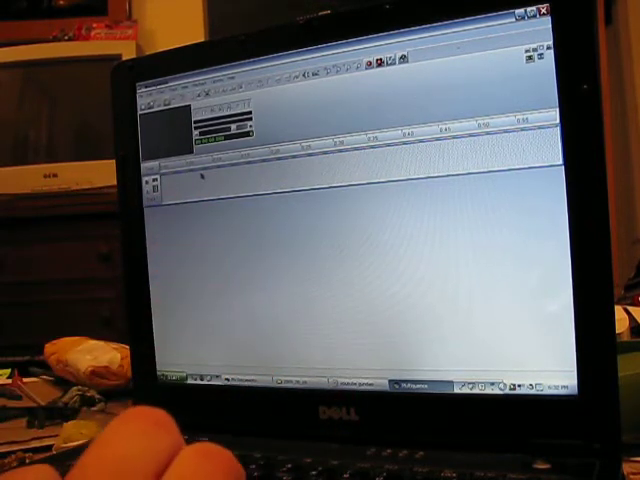
Step: Insert the captured stop-motion JPG photos onto the first timeline track
right_click(200, 180)
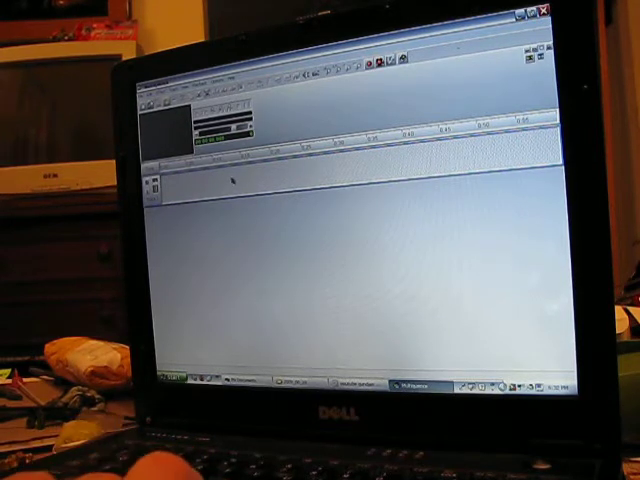
right_click(230, 182)
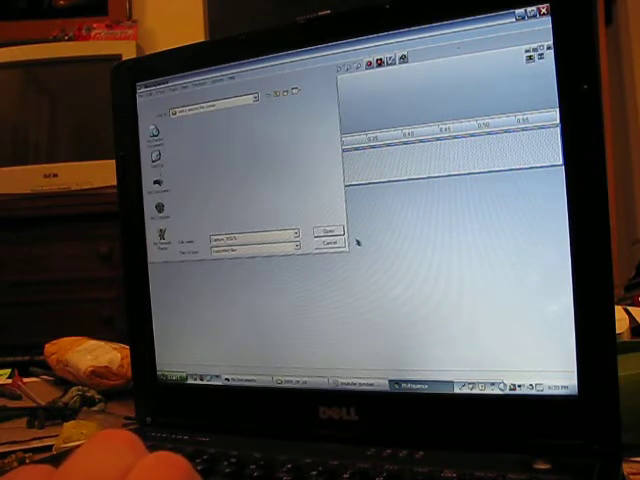
left_click(325, 230)
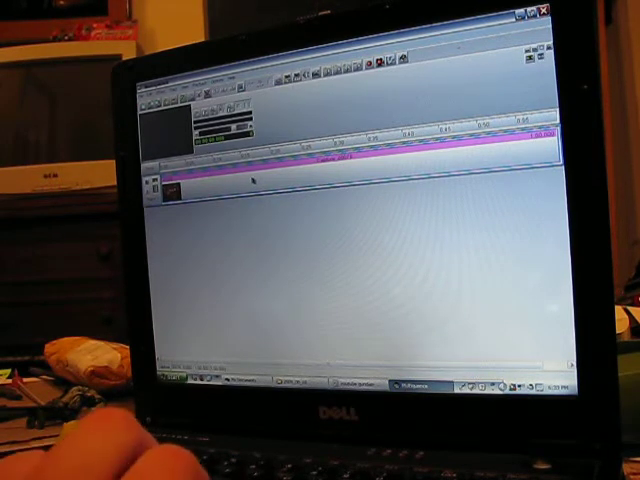
right_click(255, 180)
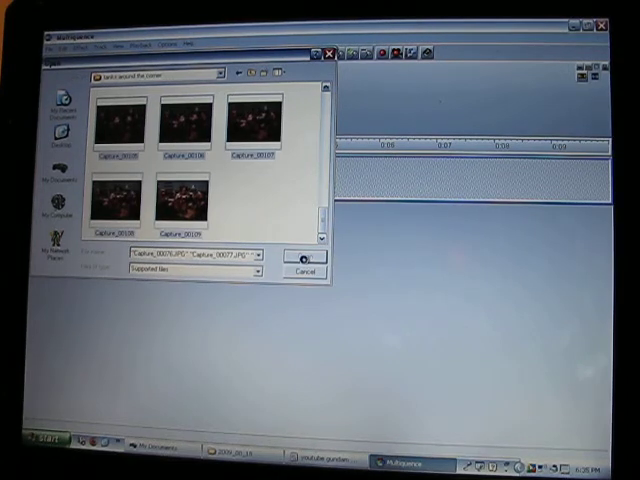
Step: Open the selected Capture images into the project
left_click(305, 257)
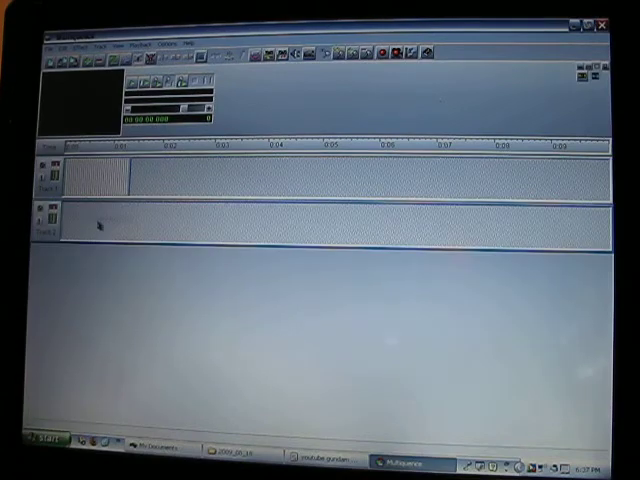
Step: Right-click the timeline track area below the clip and empty Track 2
right_click(95, 228)
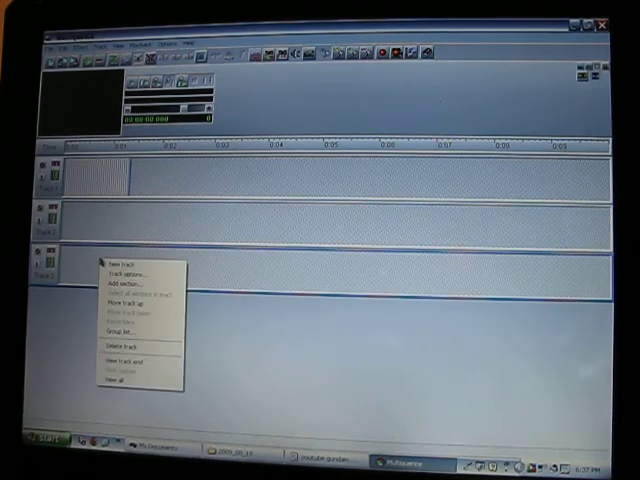
Step: Delete the empty Track 3, leaving two tracks
left_click(118, 347)
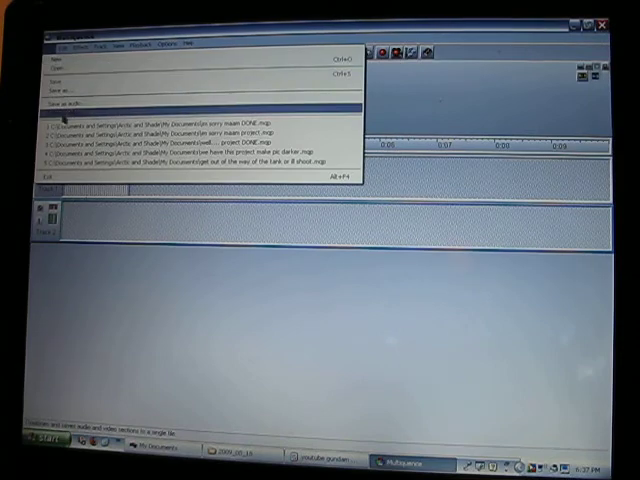
Step: Export the sequence as AVI video named 'tank test a' in My Documents
left_click(60, 100)
type("tank test a")
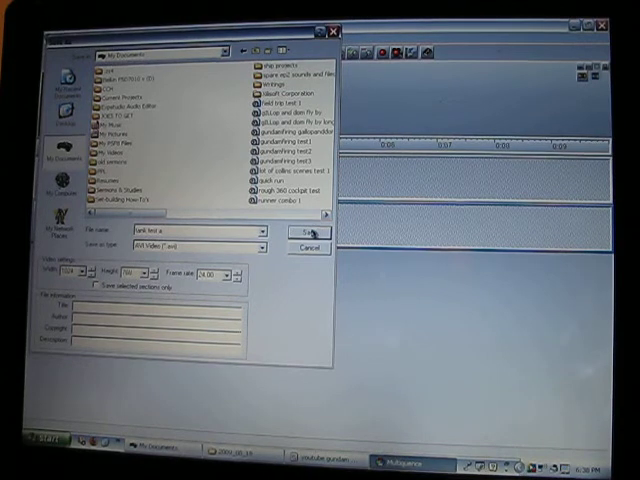
Step: Confirm saving the AVI file to reach the video encoder settings
left_click(304, 232)
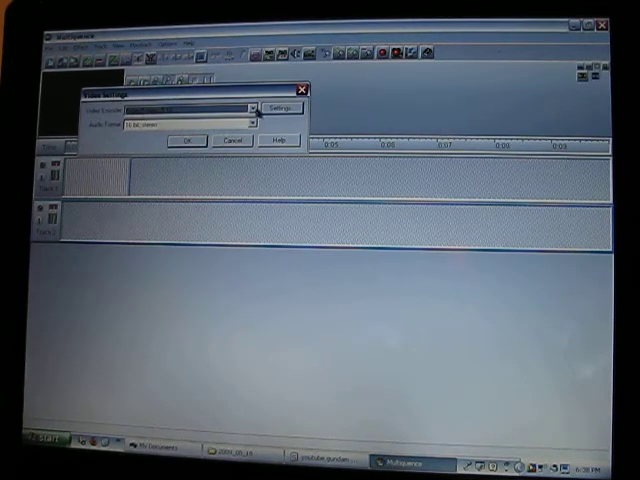
Step: Encode with Indeo video 5.10 and 16-bit stereo audio, then start saving
left_click(247, 108)
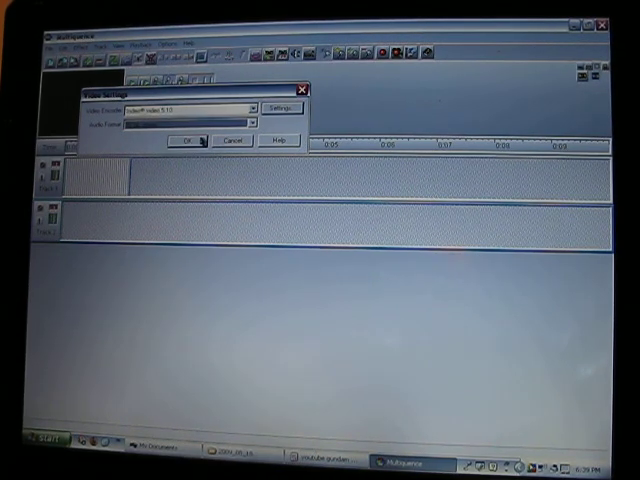
left_click(184, 139)
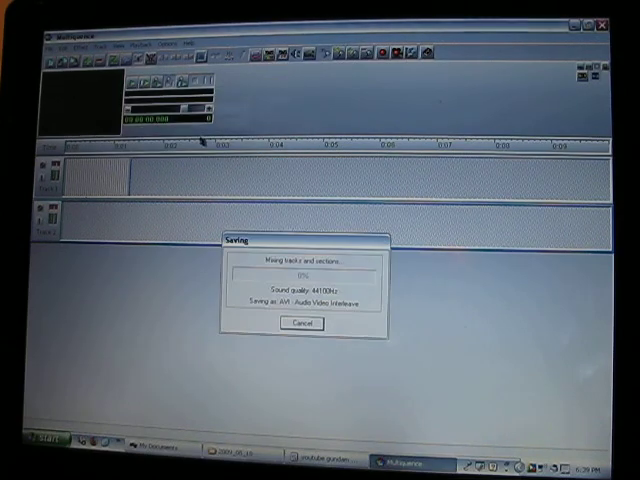